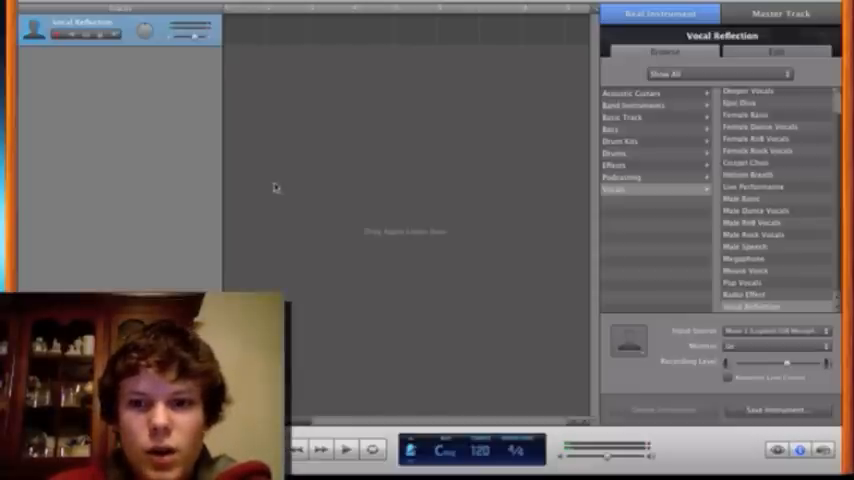
mouse_move(408, 188)
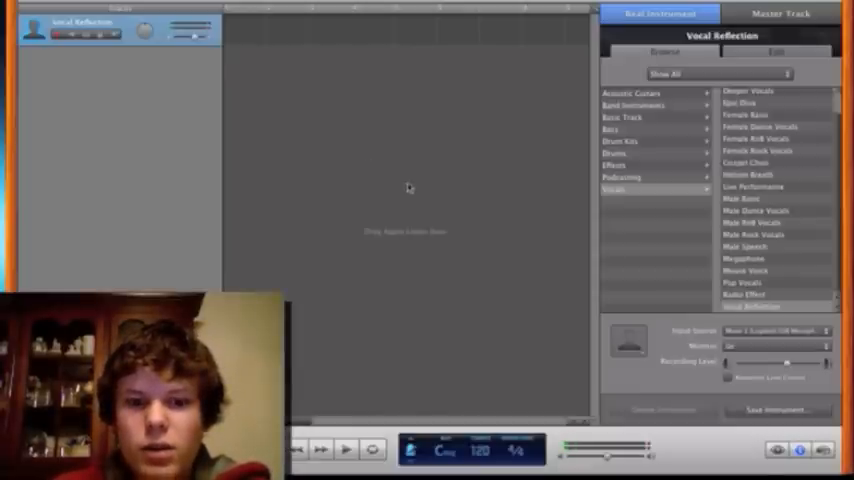
- Close the current song so the New Project chooser appears
click(448, 452)
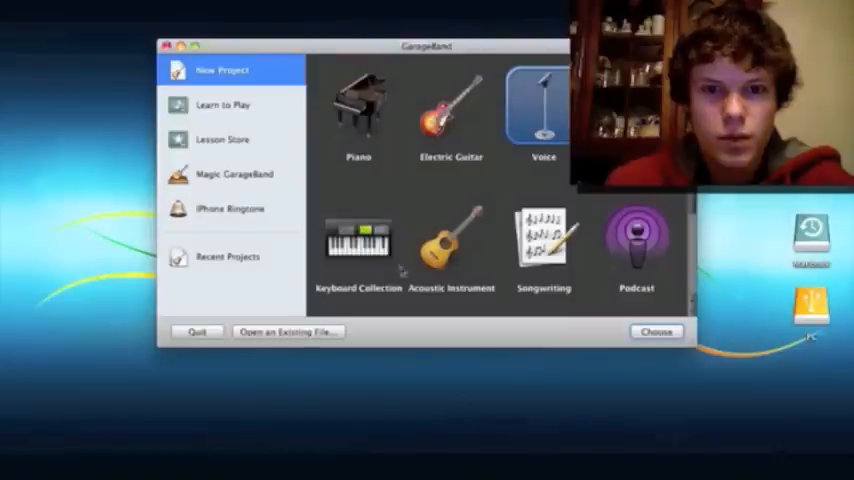
- Create a new Voice project and replace its default track with a Real Instrument track
click(656, 332)
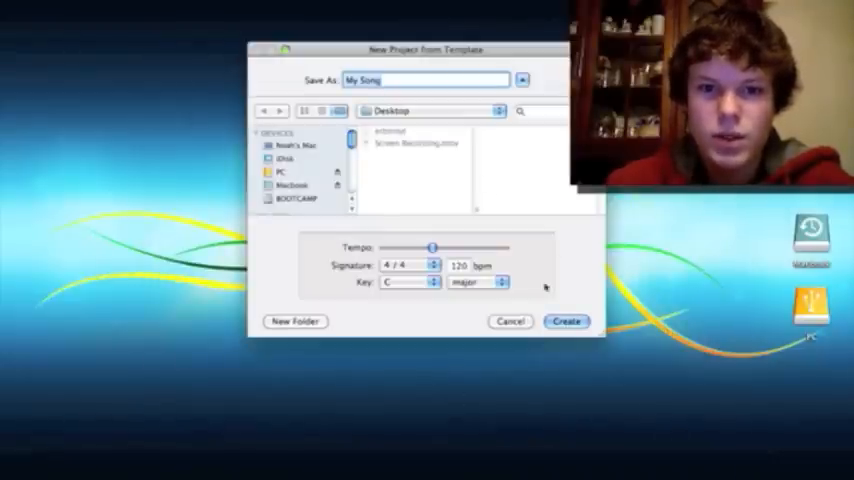
click(564, 320)
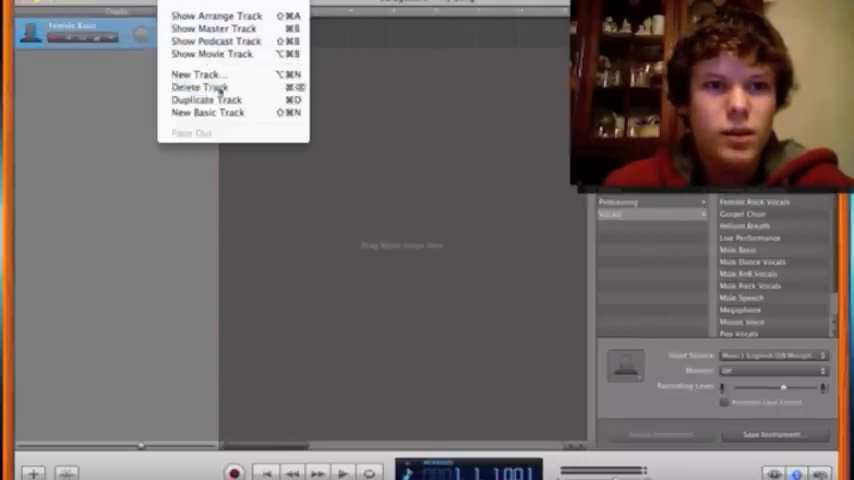
click(196, 88)
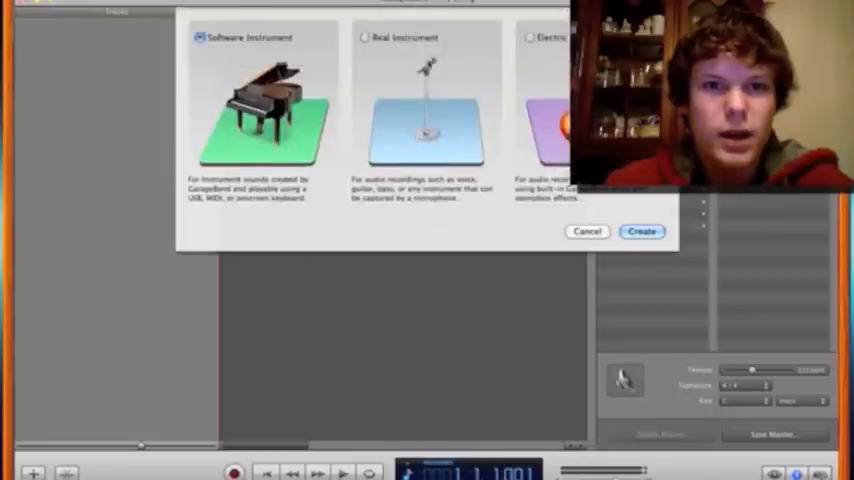
click(640, 232)
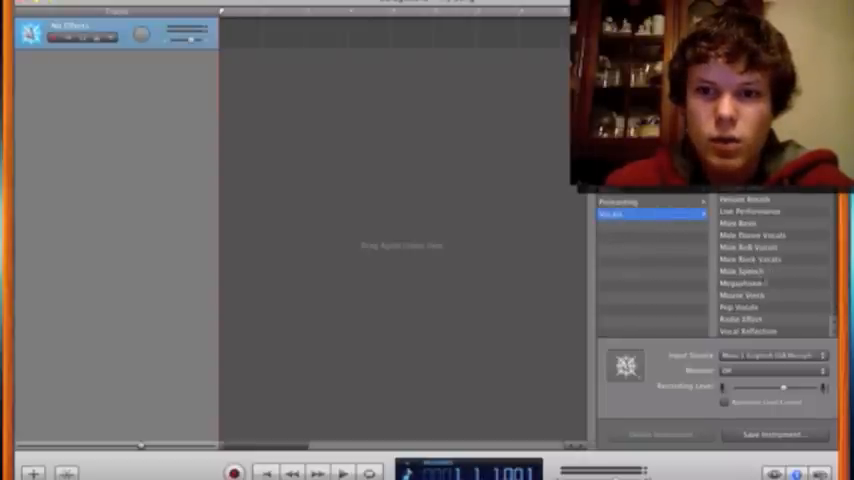
- Apply the Vocal Reflection preset to the vocal track and set its input monitoring
click(748, 332)
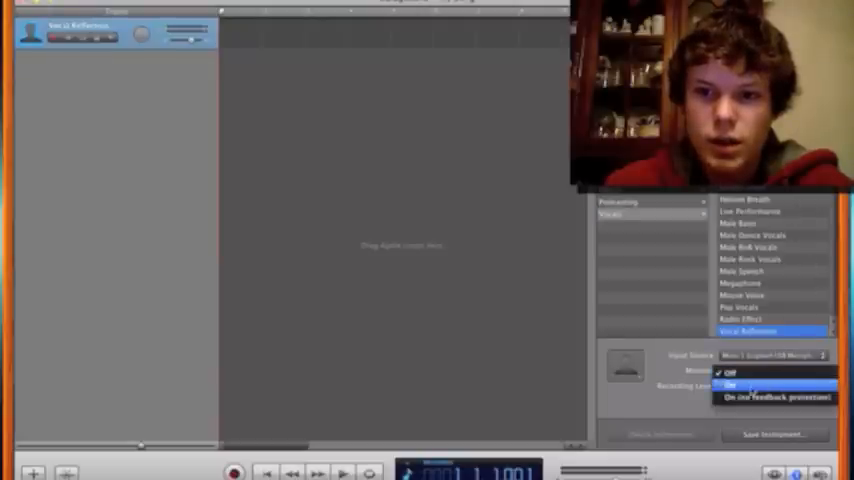
click(748, 384)
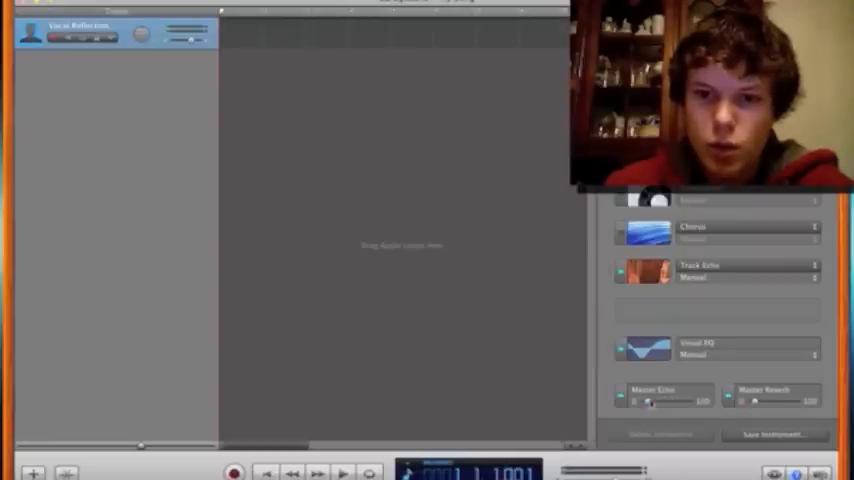
mouse_move(548, 228)
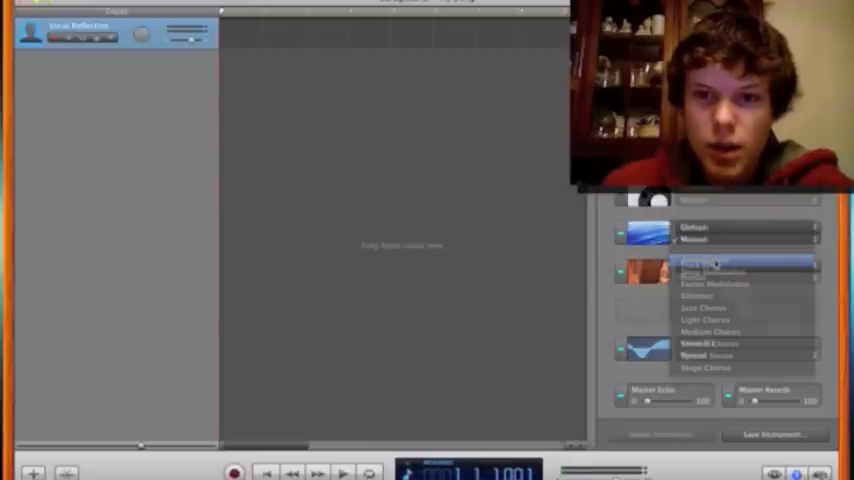
- Pick a chorus variant for the vocal and shape its Visual EQ curve
click(700, 264)
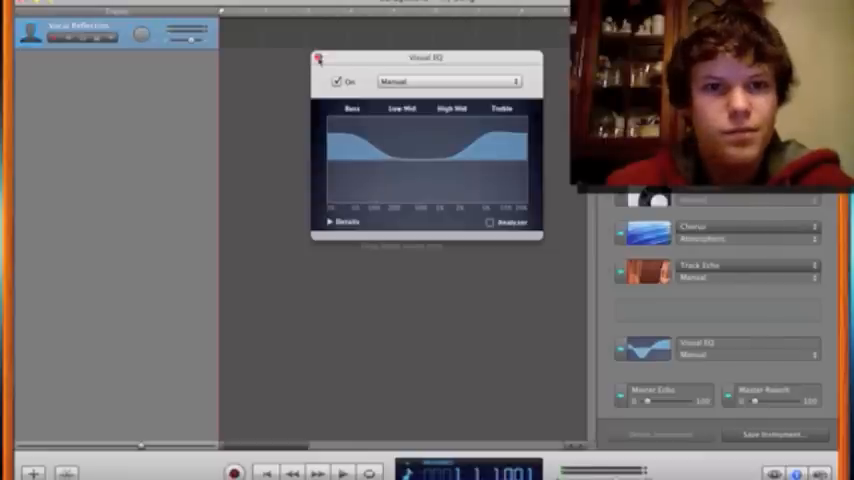
click(320, 56)
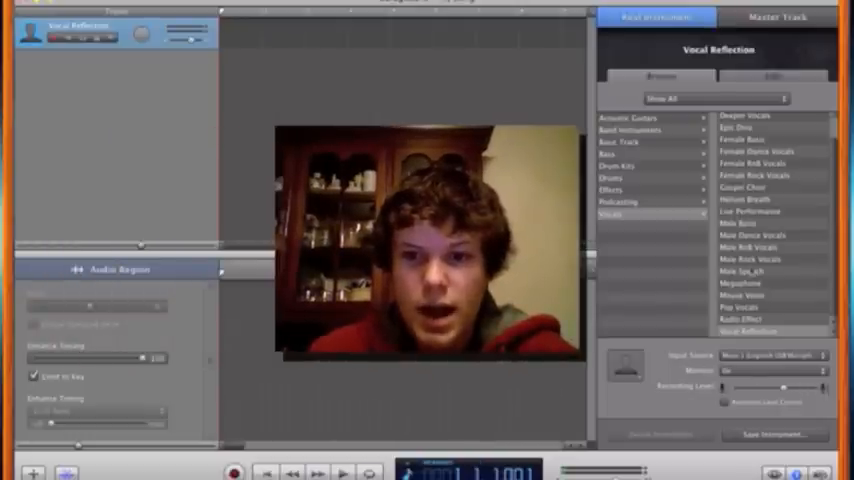
- Bring up the settings window with Show All and a search field over the project
click(772, 76)
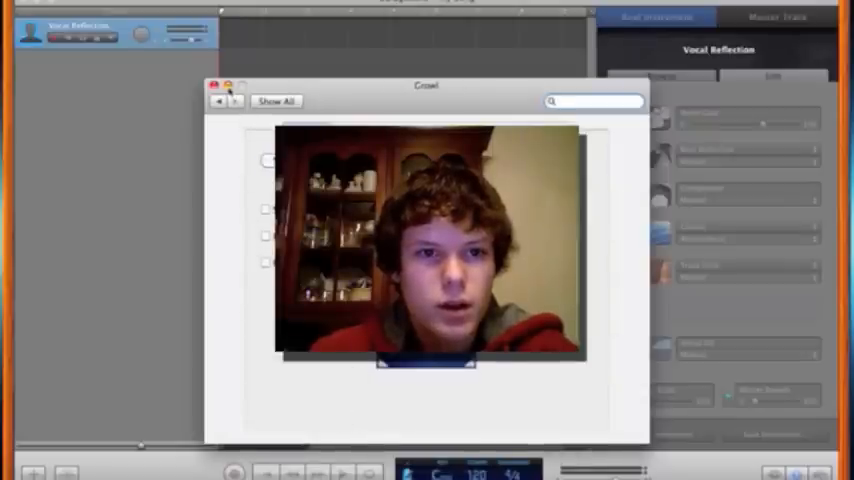
click(212, 84)
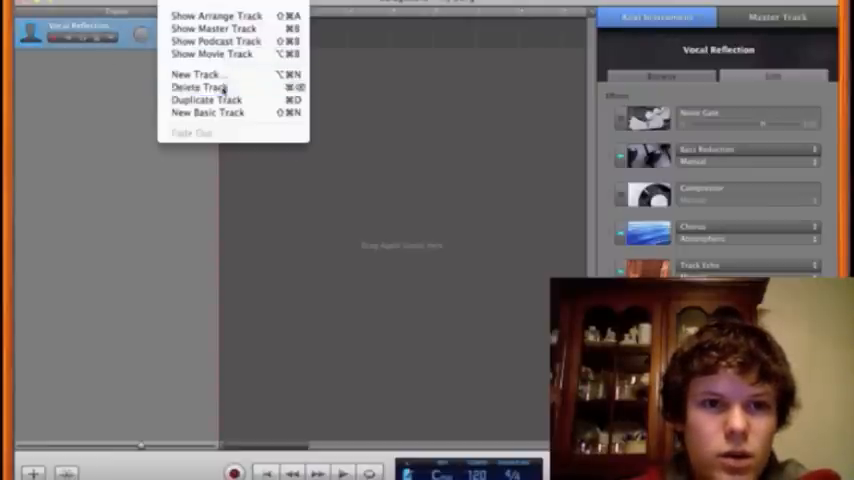
- Delete the Vocal Reflection track and add a fresh Real Instrument vocal track
click(196, 88)
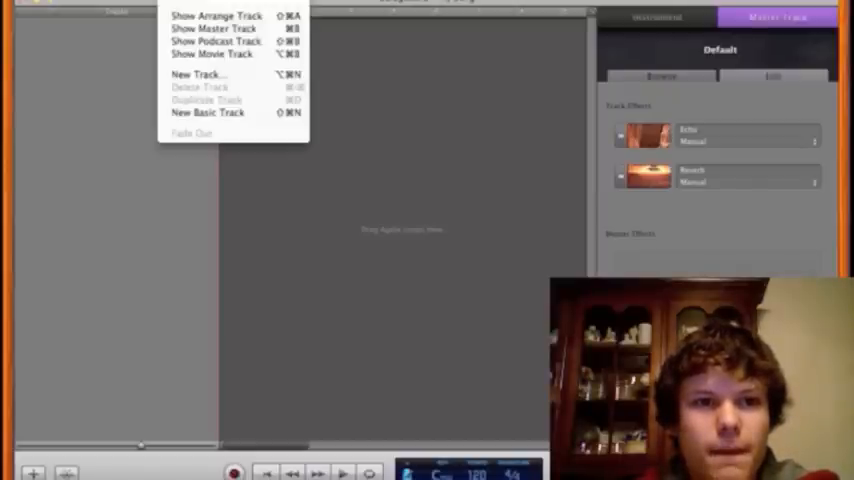
click(200, 76)
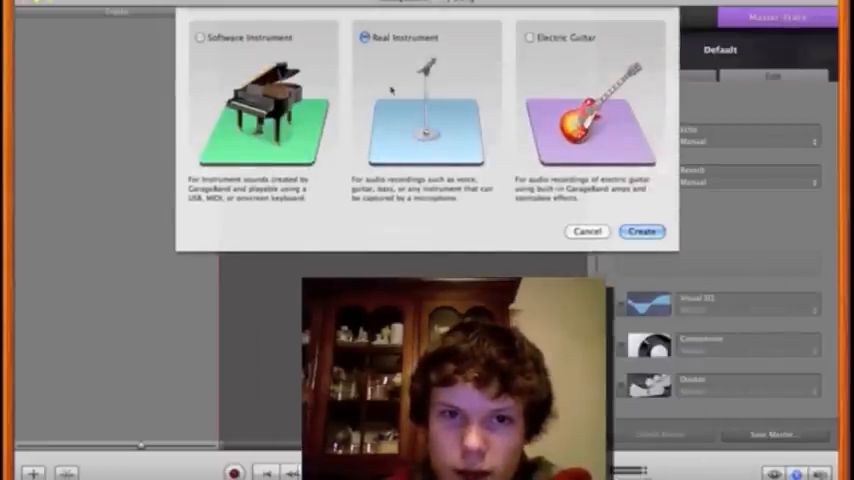
click(640, 232)
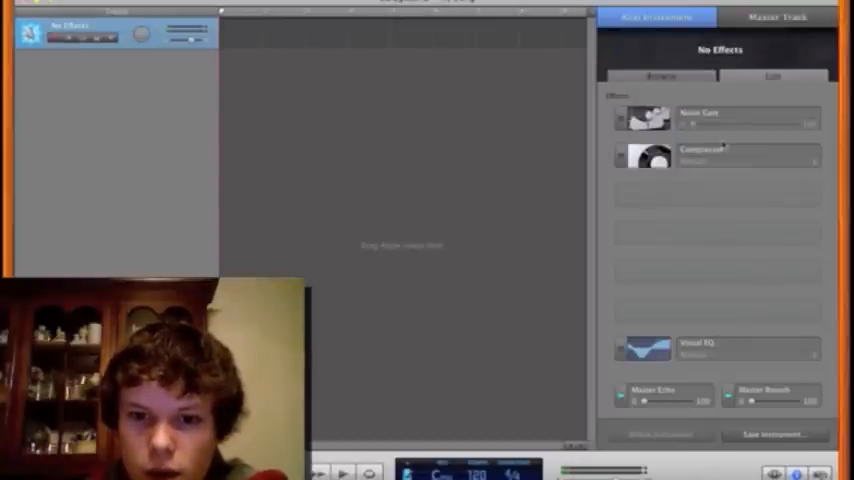
- Browse the vocal preset list for the new No Effects track
click(660, 76)
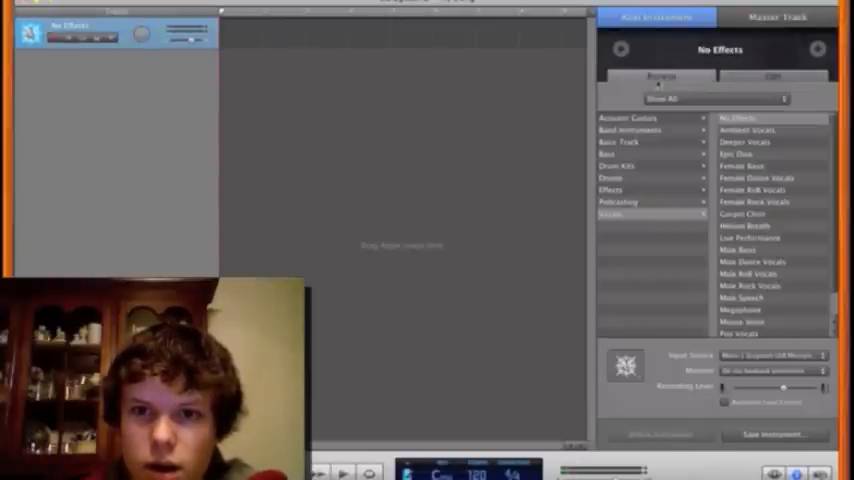
mouse_move(656, 218)
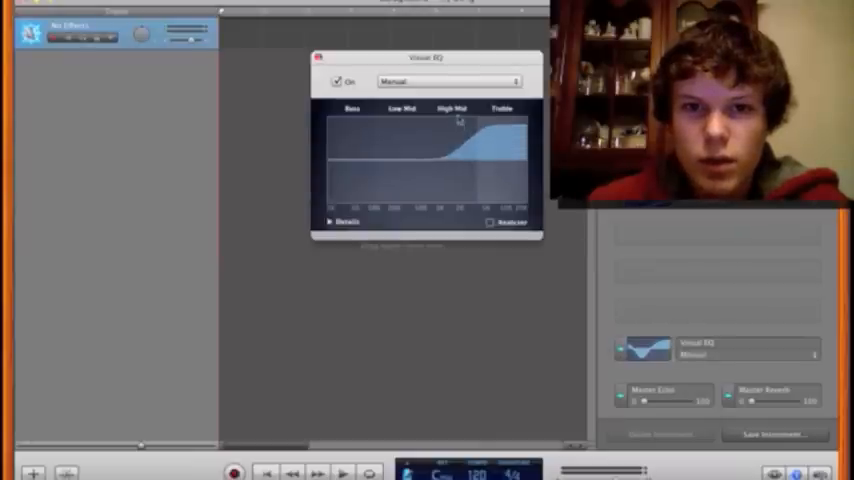
- Reshape the Bass/Low Mid region of the Visual EQ curve
drag(460, 122, 350, 148)
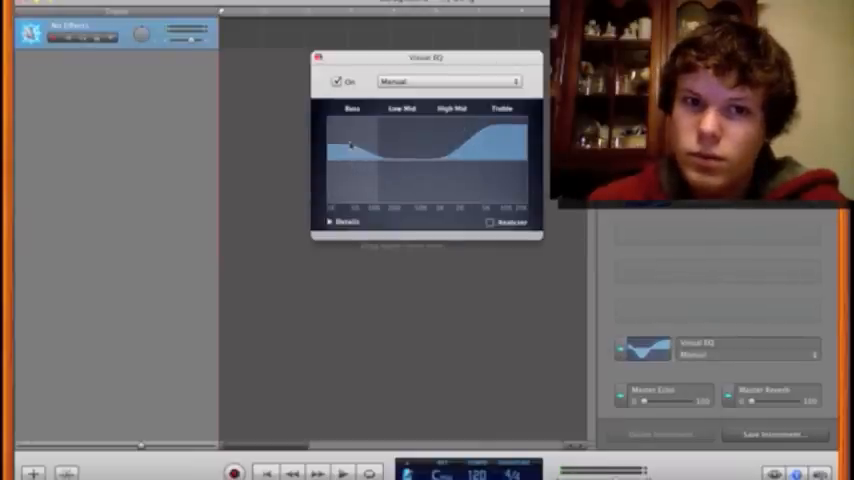
click(316, 56)
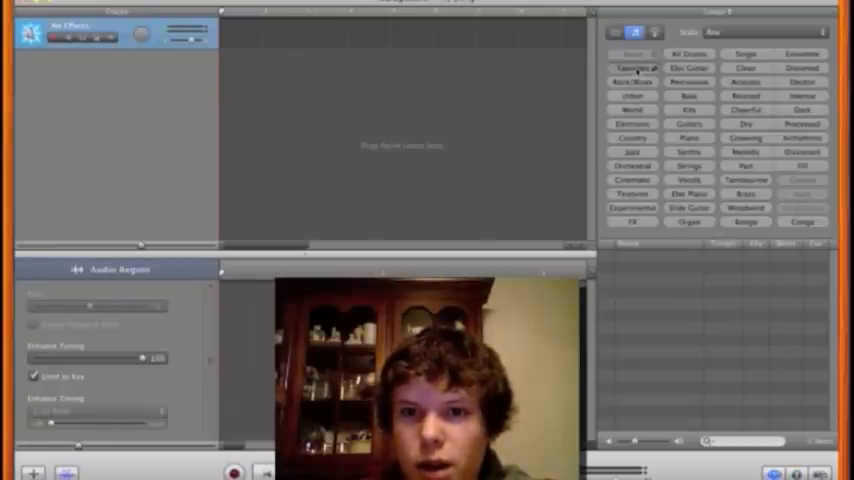
- Show the Jingles loops in the Loop Browser and scroll through the list
click(632, 68)
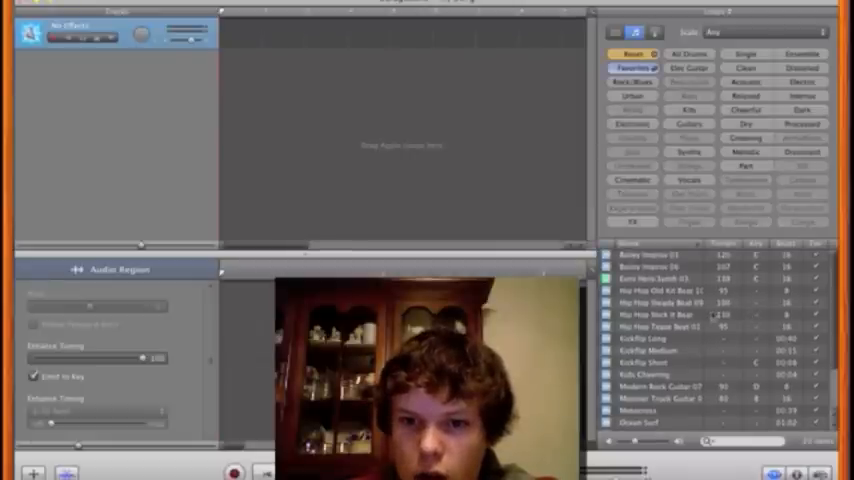
scroll(down, 3)
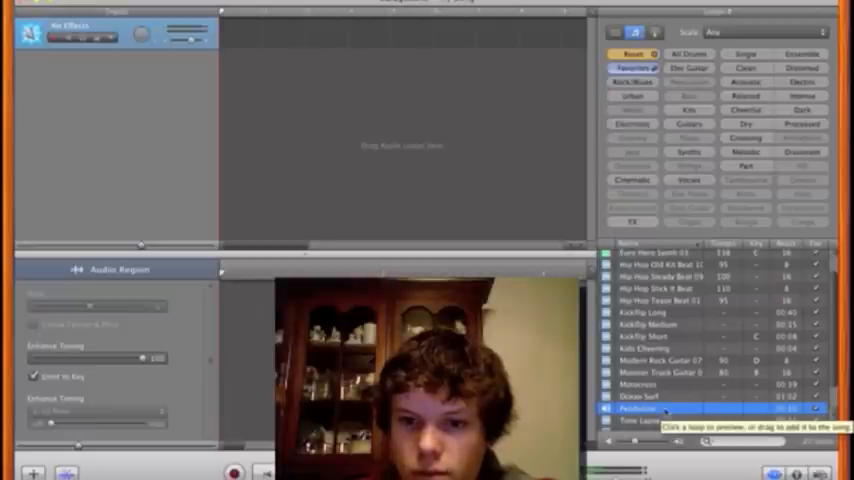
scroll(down, 3)
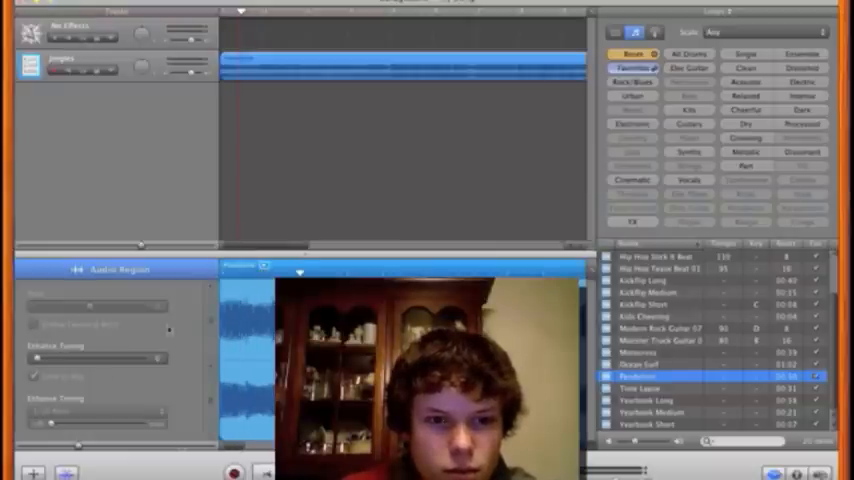
click(34, 376)
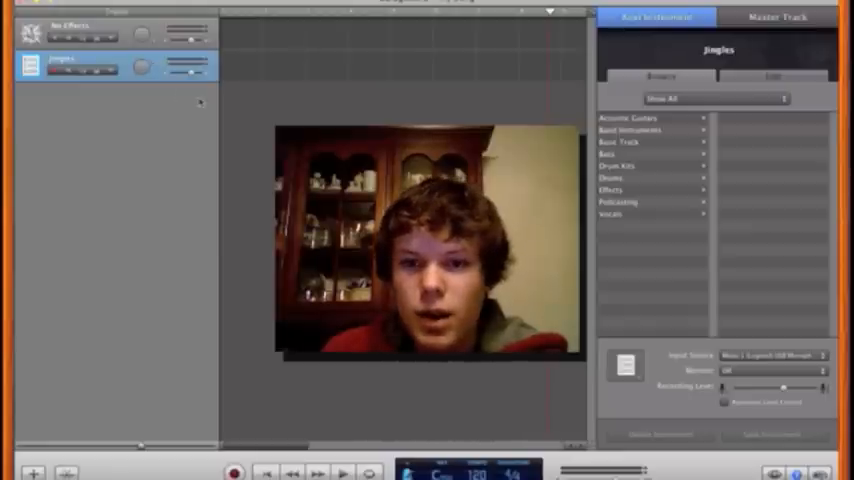
- Select the No Effects vocal track to show its preset info
click(80, 32)
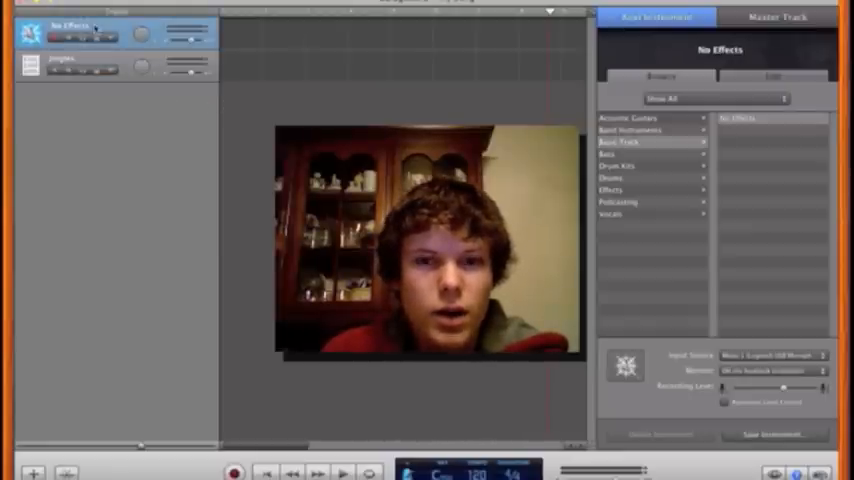